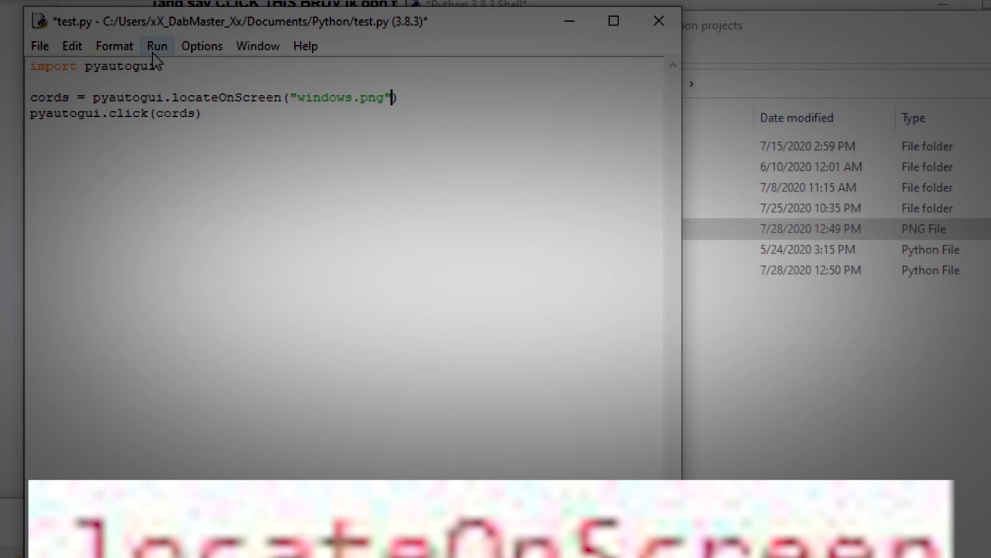
Add cords = pyautogui.locateCenterOnScreen("capture.png") and pyautogui.click(cords) to test.py
{"action": "left_click", "coordinate": [156, 45]}
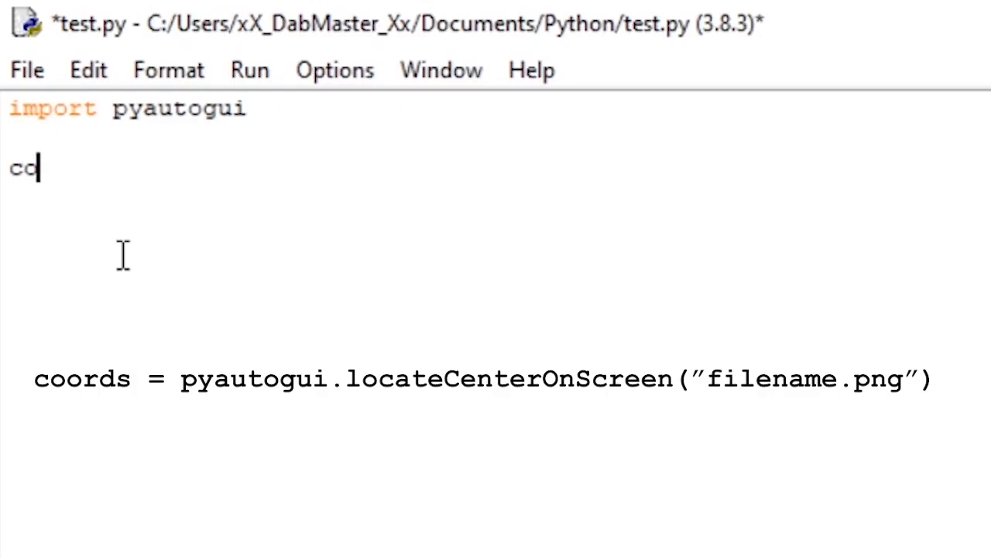
{"action": "type", "text": "rds = pyautogui.locate"}
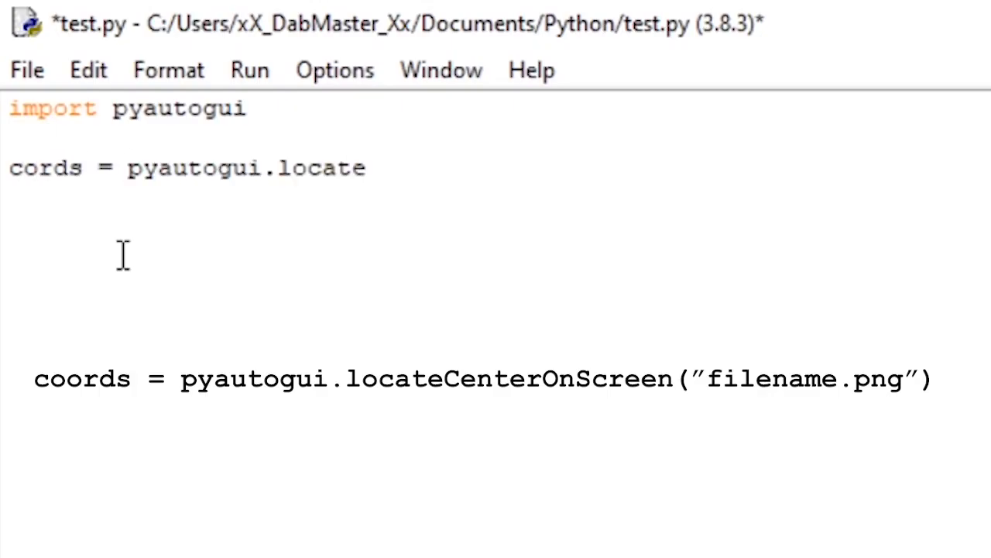
{"action": "type", "text": "CenterOnScreen(\"capture.png\""}
{"action": "type", "text": "pyautogui.click"}
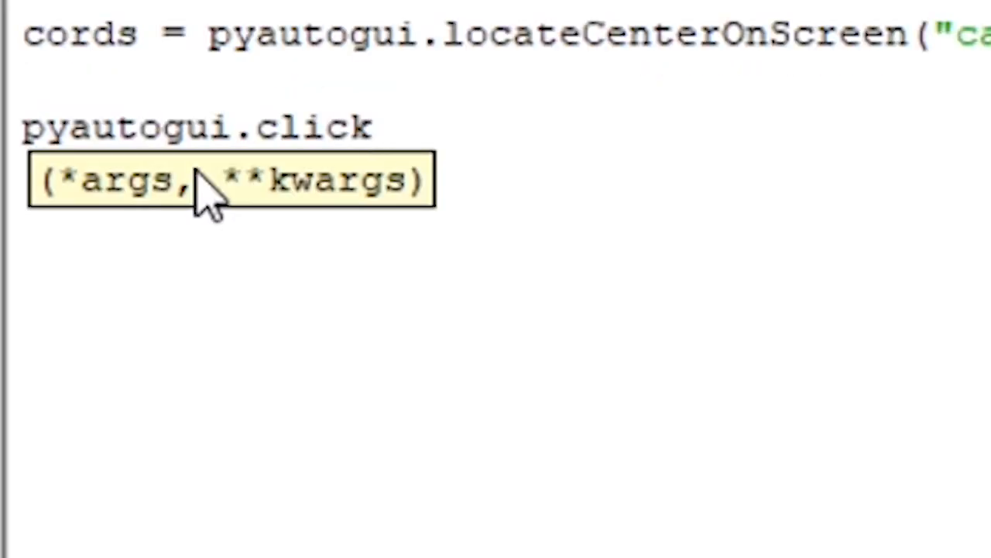
{"action": "type", "text": "(cords)"}
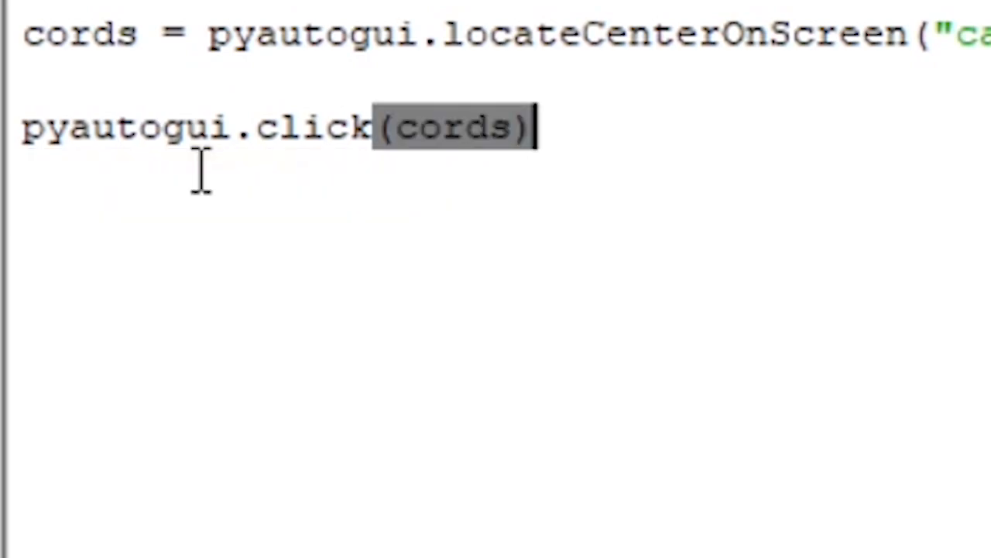
{"action": "left_click", "coordinate": [46, 101]}
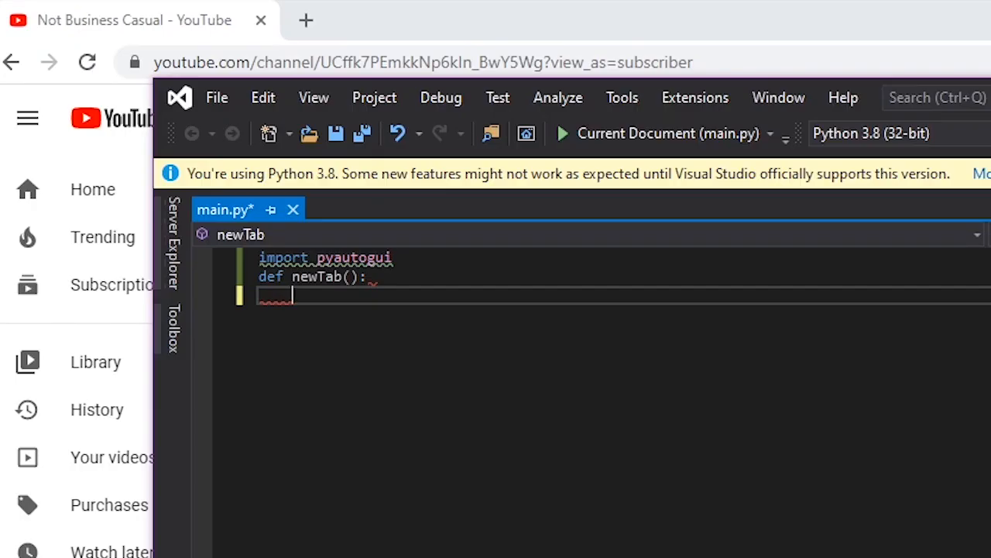
{"action": "mouse_move", "coordinate": [288, 10]}
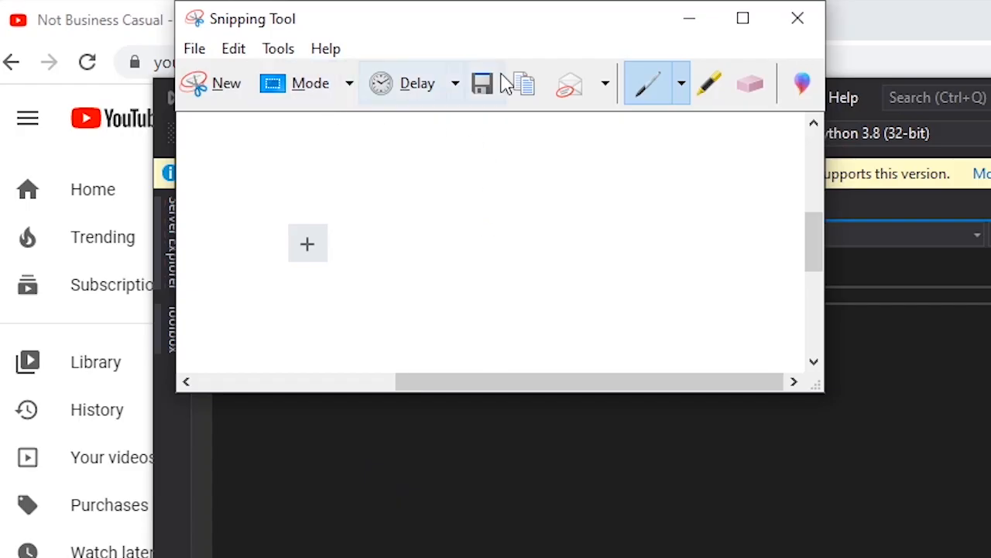
Save the snipped capture of Chrome's new-tab + button
{"action": "left_click", "coordinate": [481, 82]}
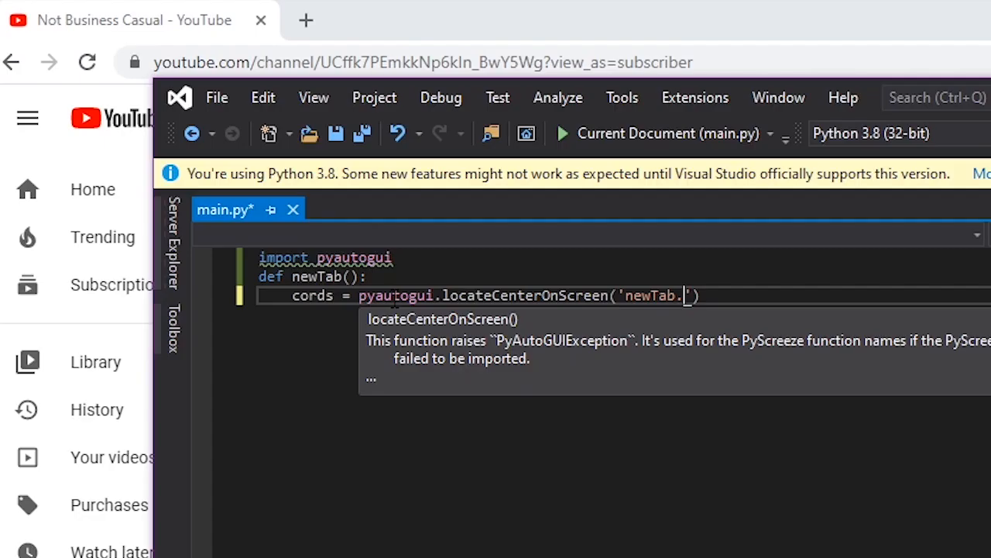
Finish newTab with locate 'newTab.png' and click(cords), call newTab(), and run it
{"action": "type", "text": "png')"}
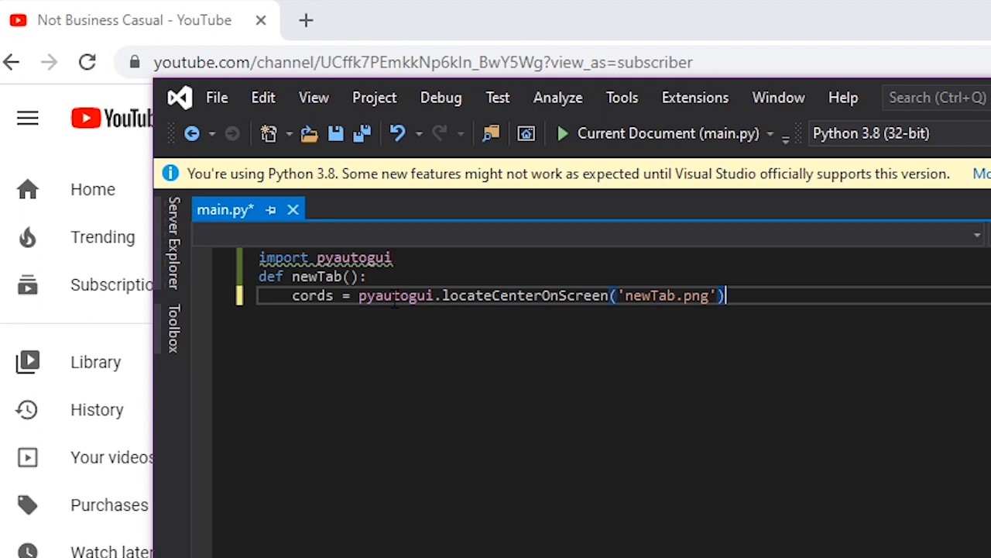
{"action": "key", "text": "enter"}
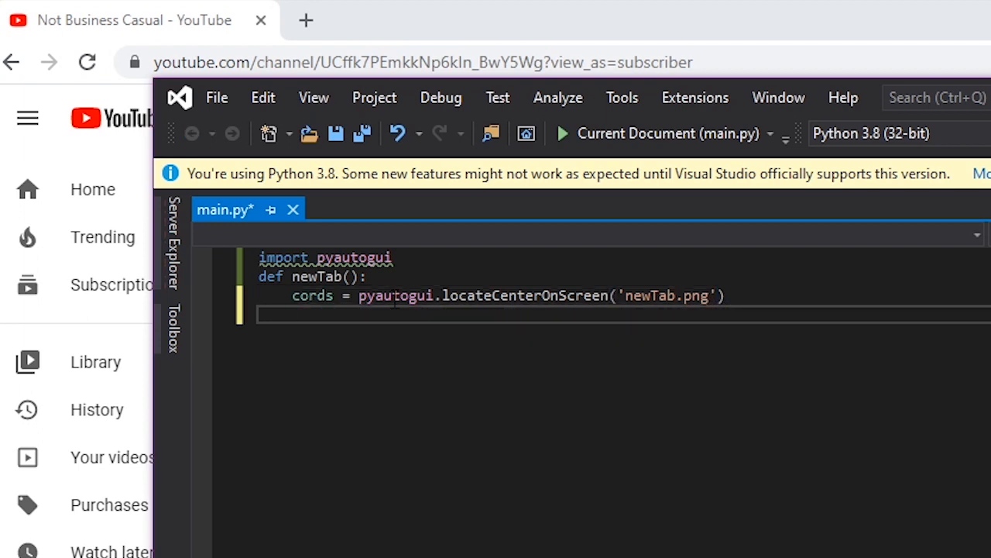
{"action": "type", "text": "pyautogui.click(cords"}
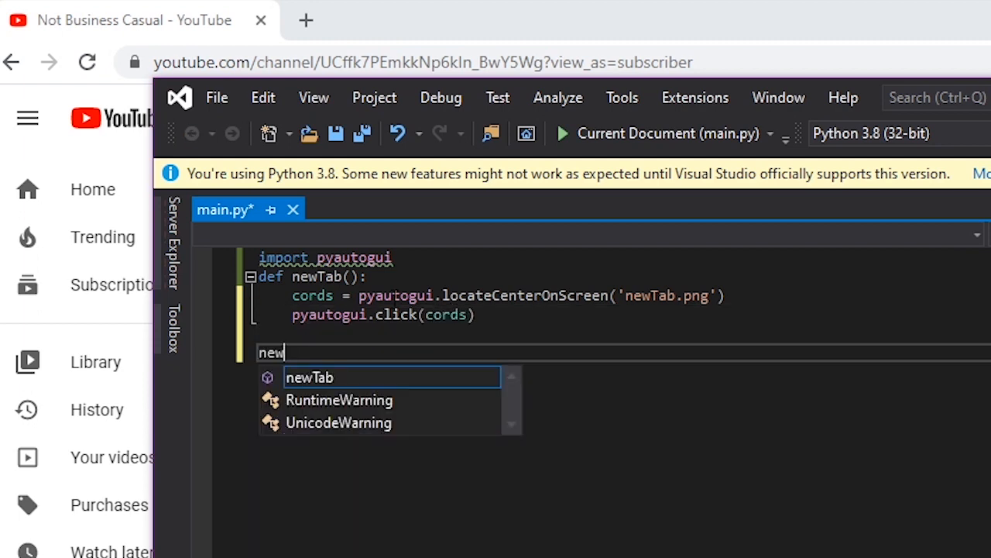
{"action": "type", "text": "newTab()"}
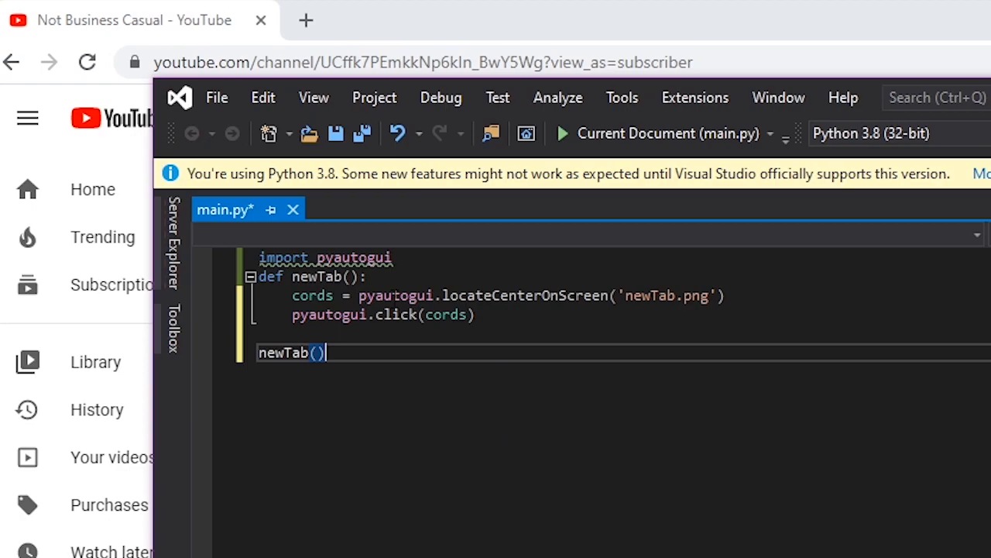
{"action": "left_click", "coordinate": [561, 133]}
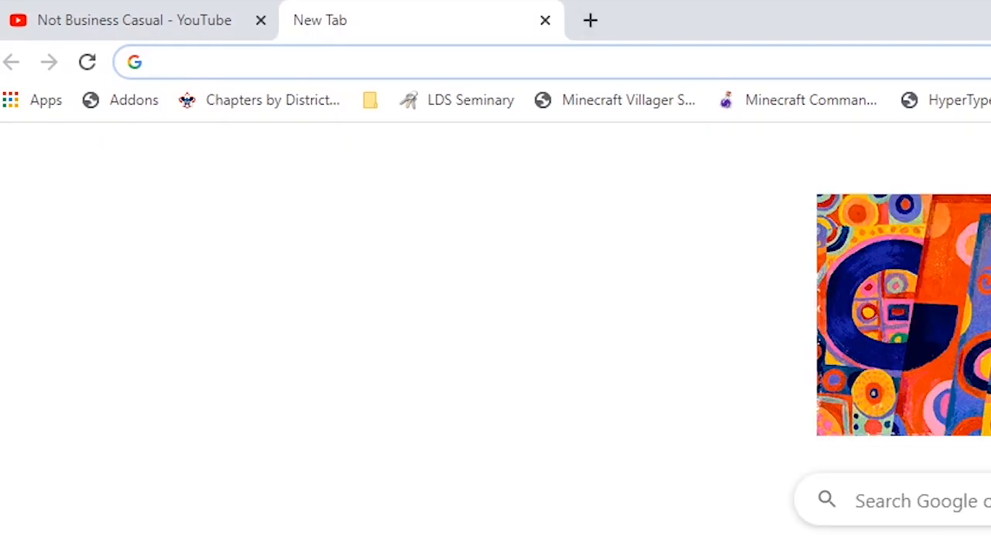
Open a blank New Tab beside the YouTube channel tab in Chrome
{"action": "left_click", "coordinate": [591, 20]}
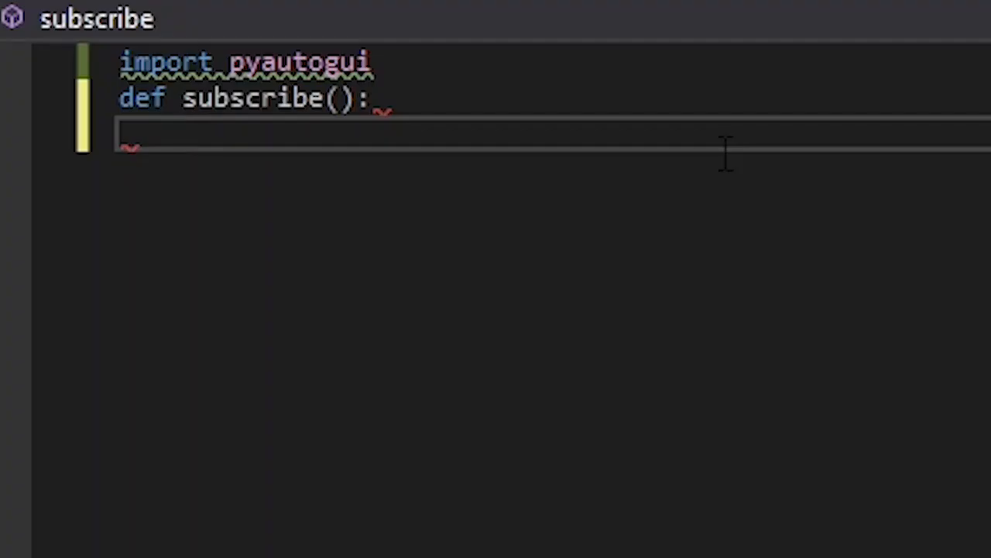
Write subscribe() storing subscribe.png's centre in cords and calling pyautogui.click(cords)
{"action": "type", "text": "cords = pyautogui.locateCenterOnScreen(subscribe.png"}
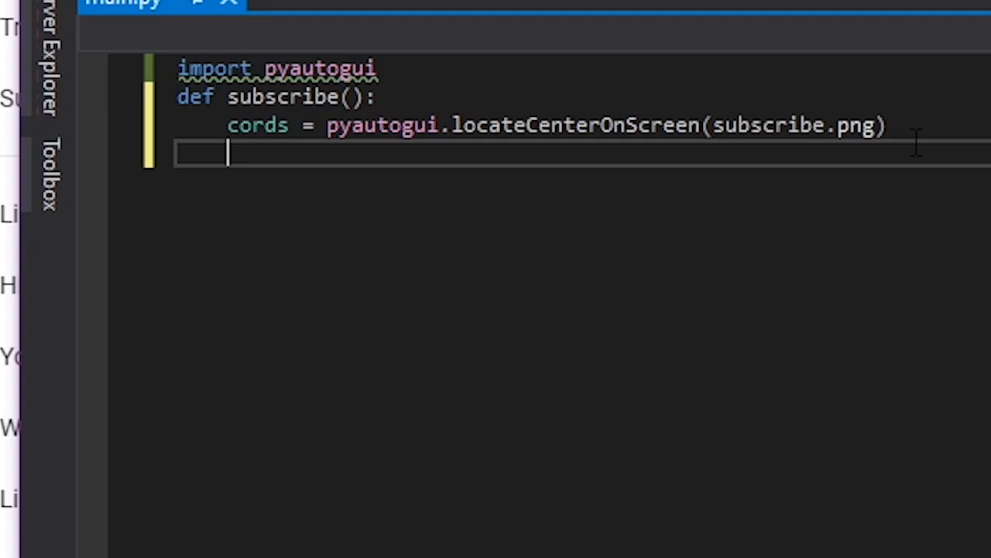
{"action": "type", "text": "pyautogui.click(cor"}
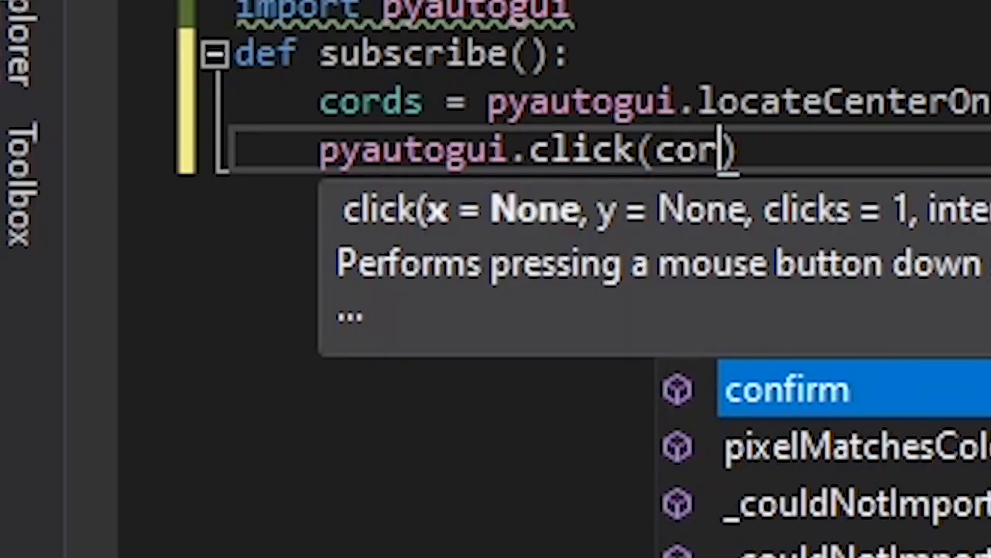
{"action": "key", "text": "Enter"}
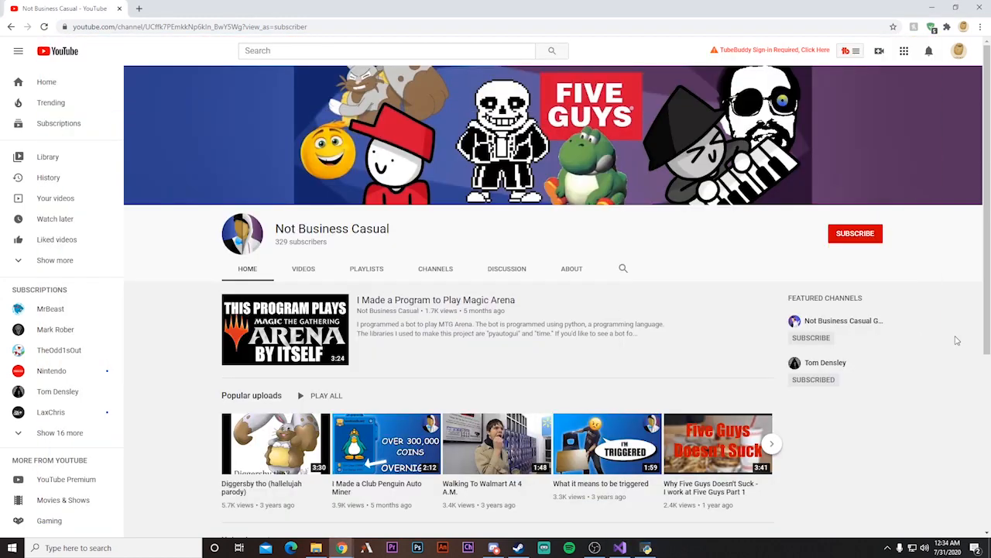
Subscribe to the YouTube channel via its red SUBSCRIBE button
{"action": "left_click", "coordinate": [855, 233]}
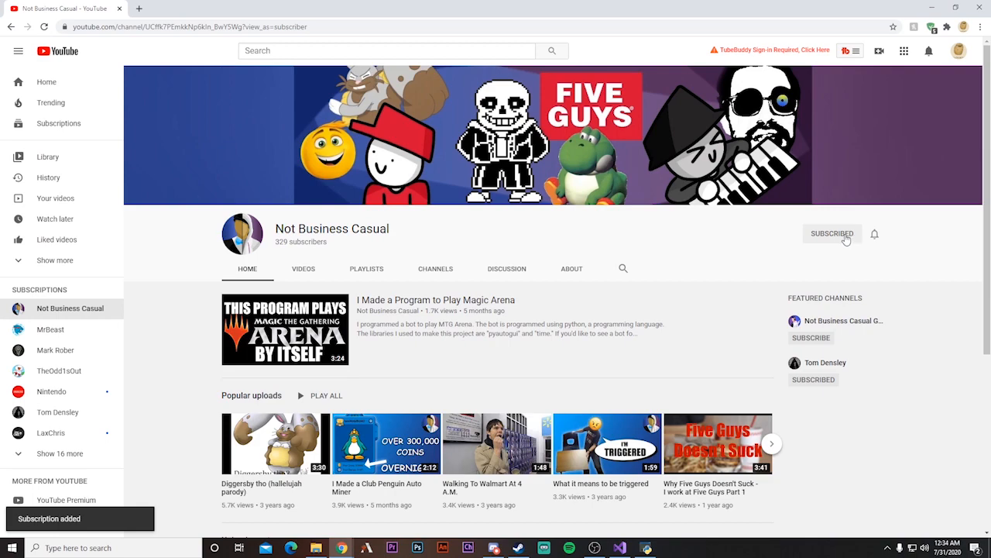
{"action": "mouse_move", "coordinate": [648, 246]}
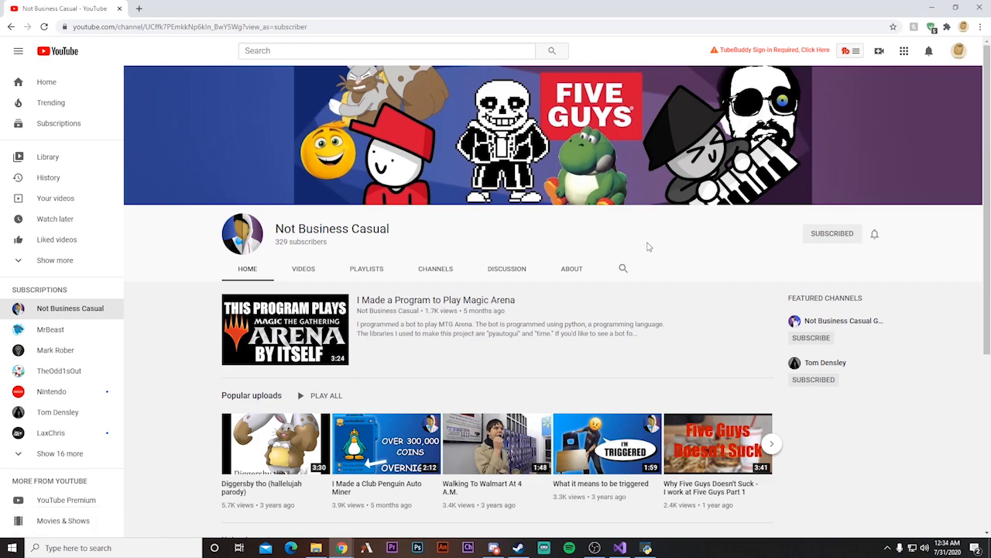